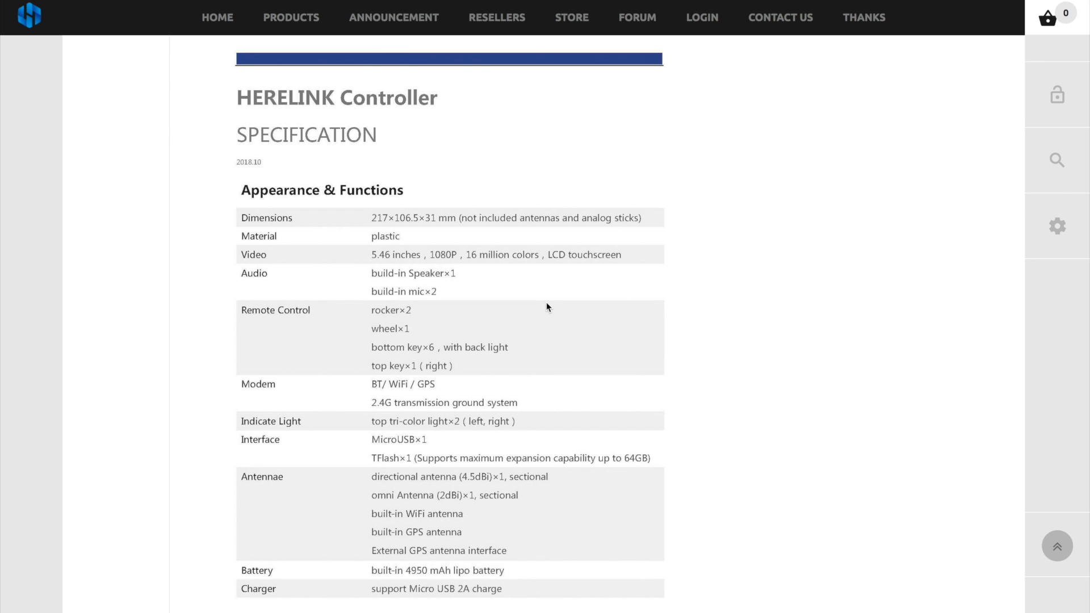
{"action": "scroll", "scroll_direction": "down", "scroll_amount": 3}
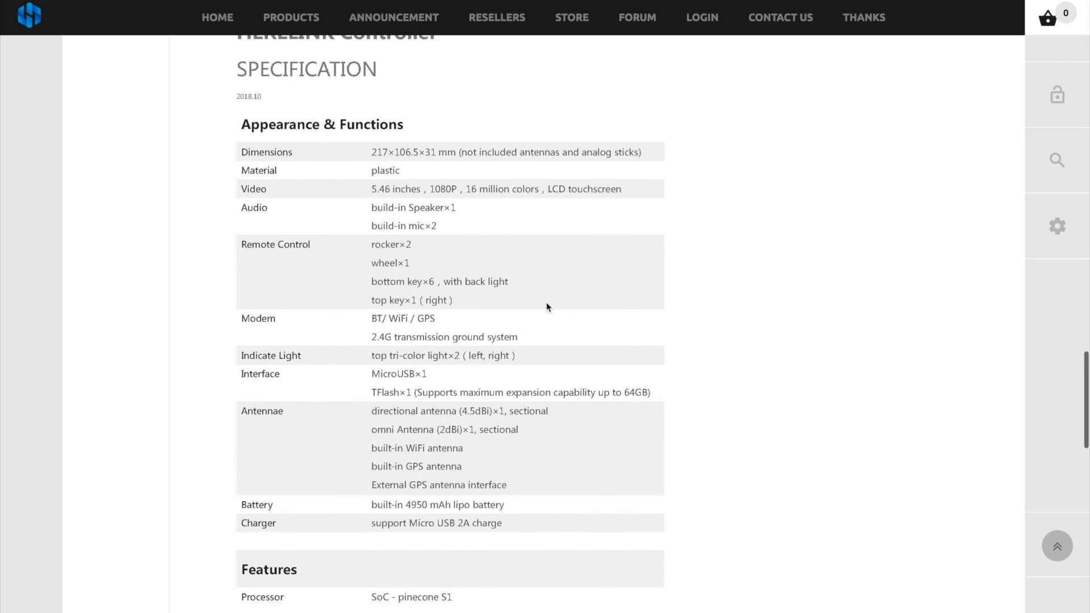
{"action": "scroll", "scroll_direction": "down", "scroll_amount": 3}
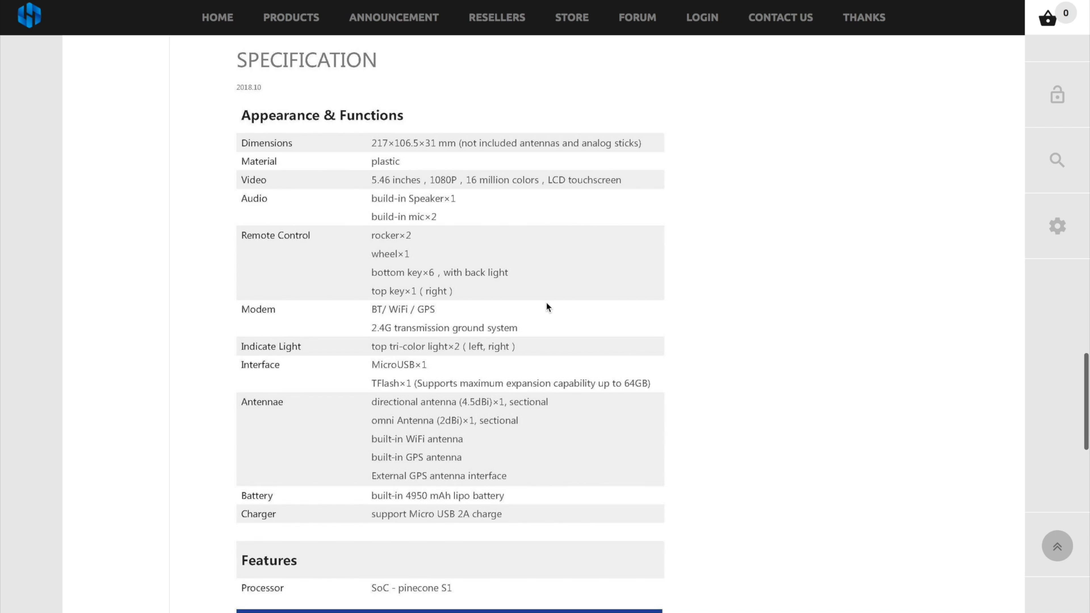
{"action": "scroll", "scroll_direction": "down", "scroll_amount": 3}
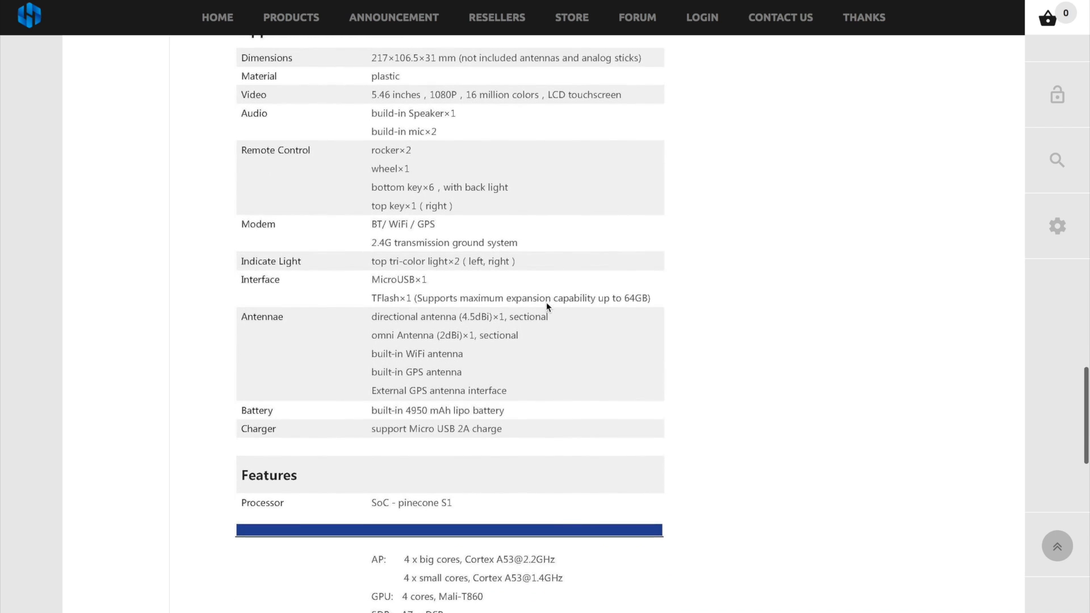
{"action": "scroll", "scroll_direction": "down", "scroll_amount": 3}
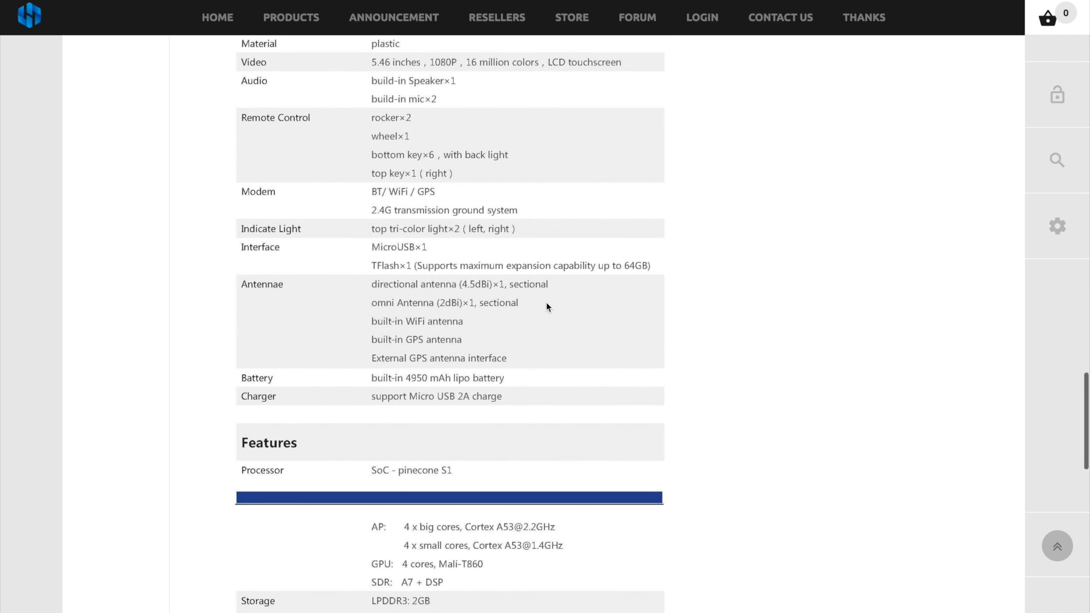
{"action": "scroll", "scroll_direction": "down", "scroll_amount": 3}
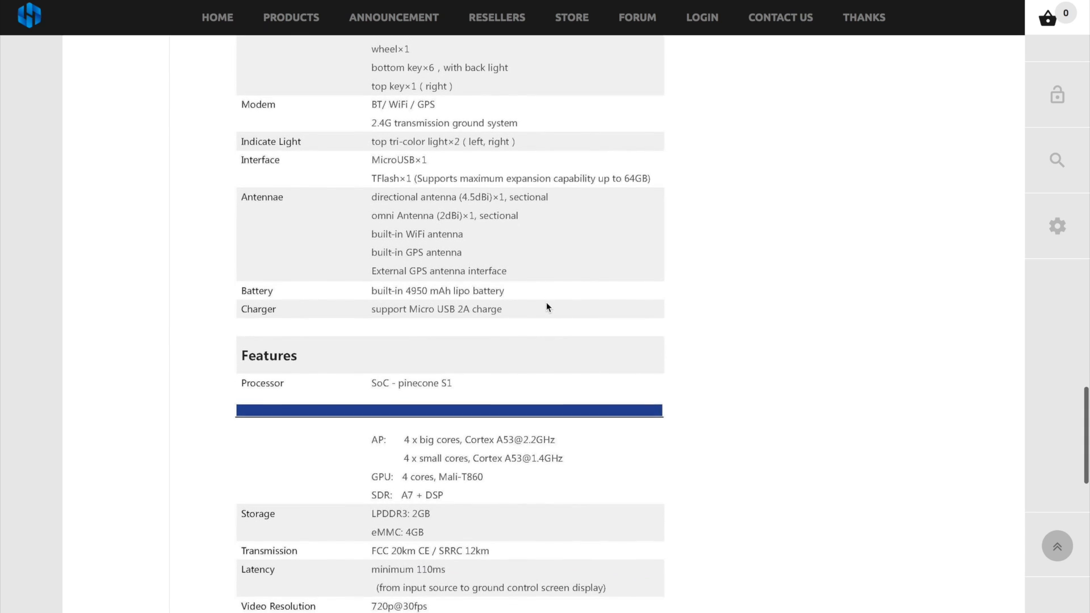
{"action": "scroll", "scroll_direction": "down", "scroll_amount": 3}
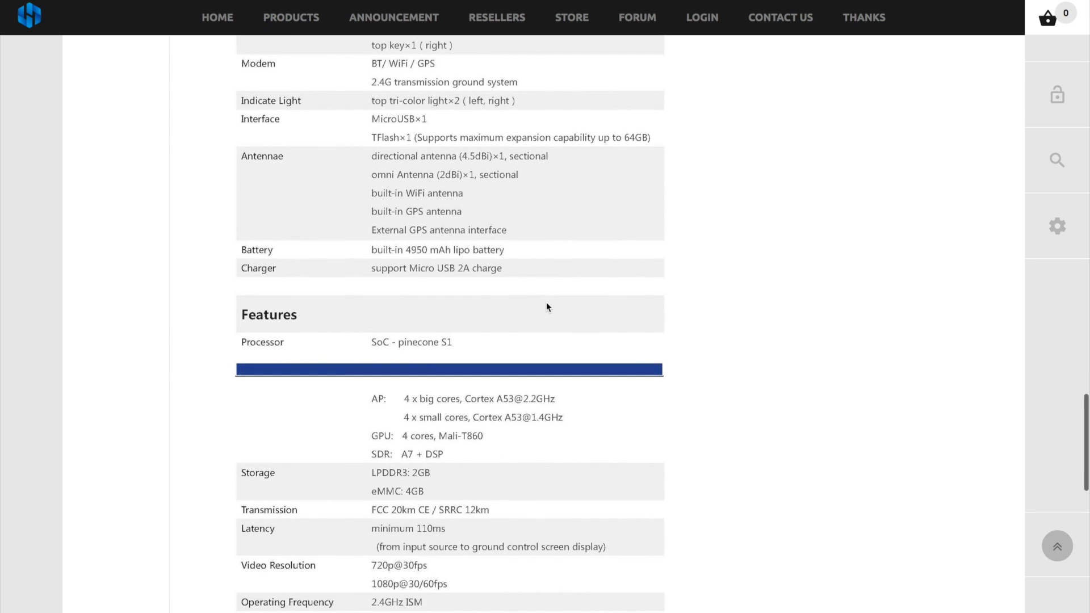
{"action": "scroll", "scroll_direction": "down", "scroll_amount": 3}
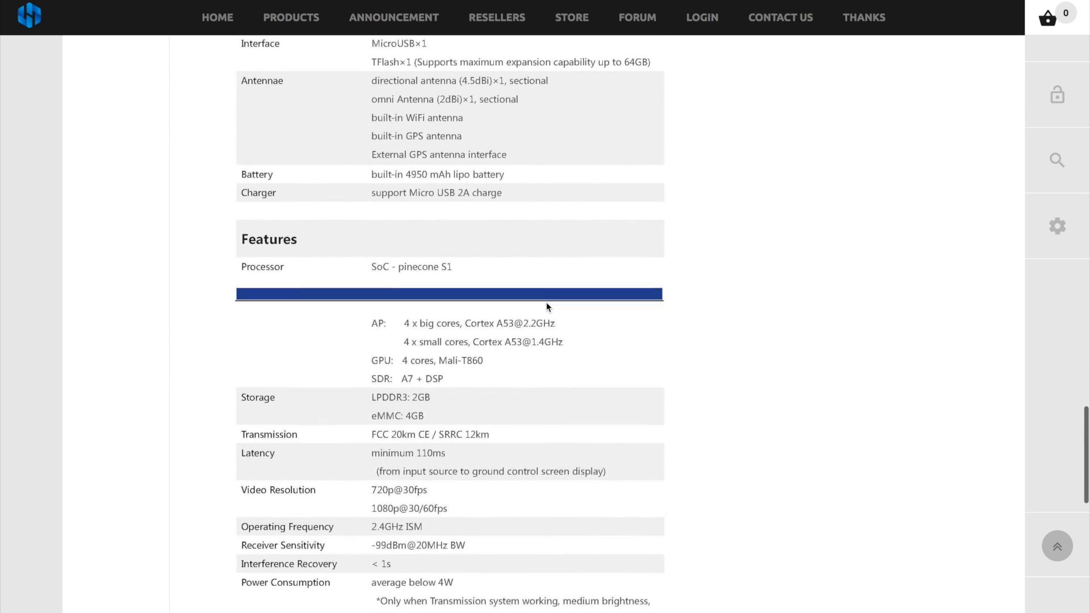
{"action": "scroll", "scroll_direction": "down", "scroll_amount": 3}
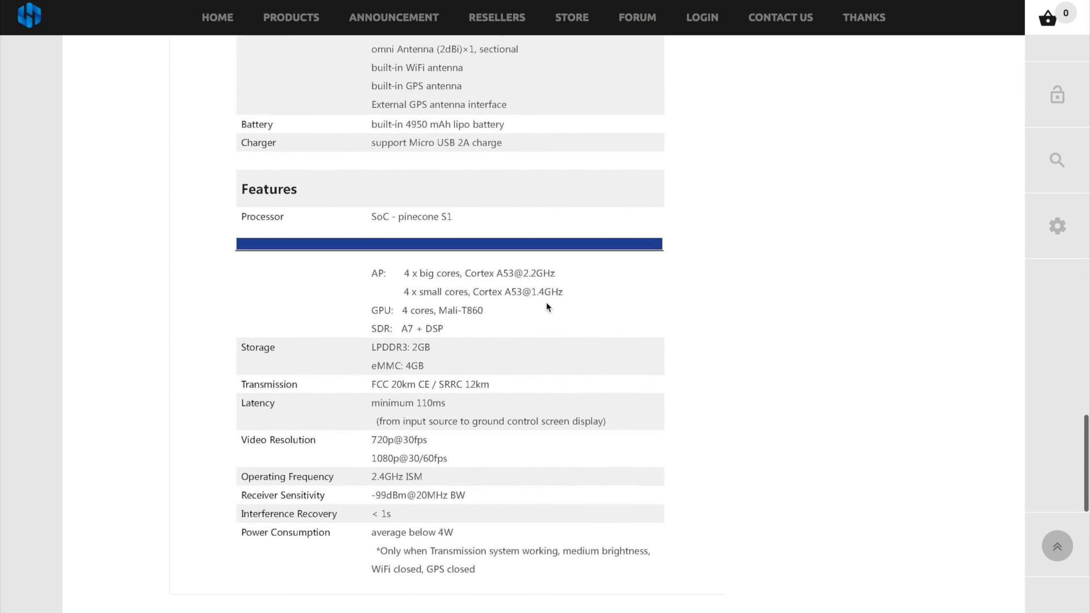
{"action": "scroll", "scroll_direction": "down", "scroll_amount": 3}
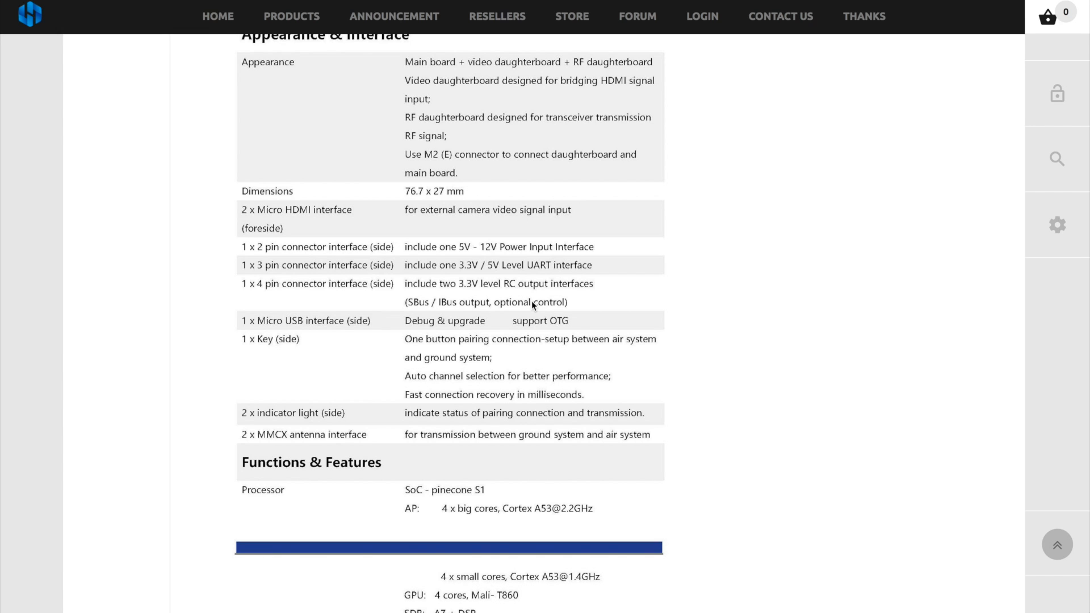
{"action": "scroll", "scroll_direction": "down", "scroll_amount": 3}
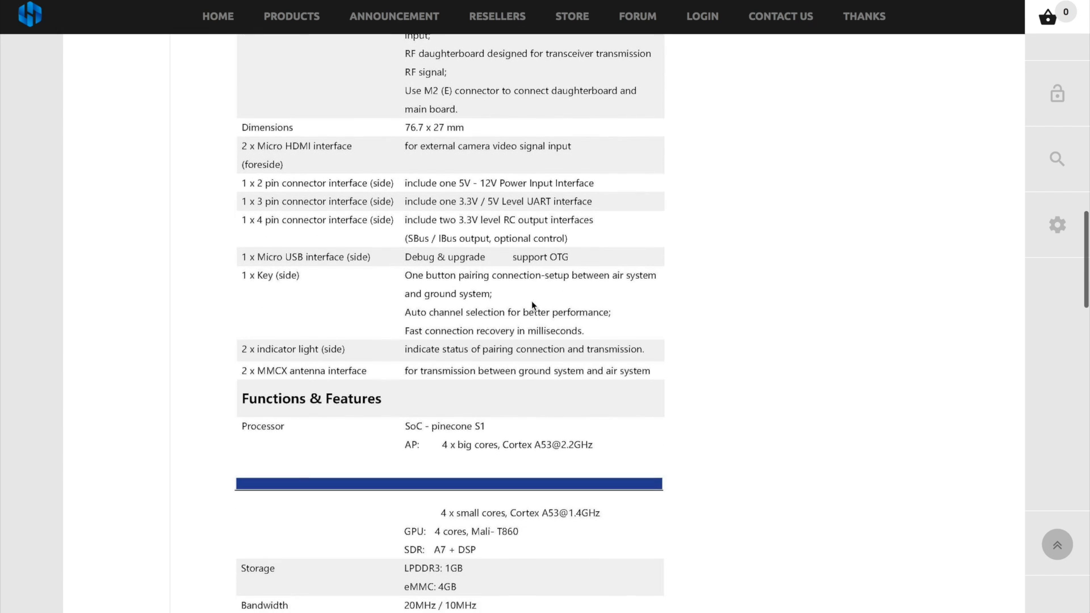
{"action": "scroll", "scroll_direction": "down", "scroll_amount": 3}
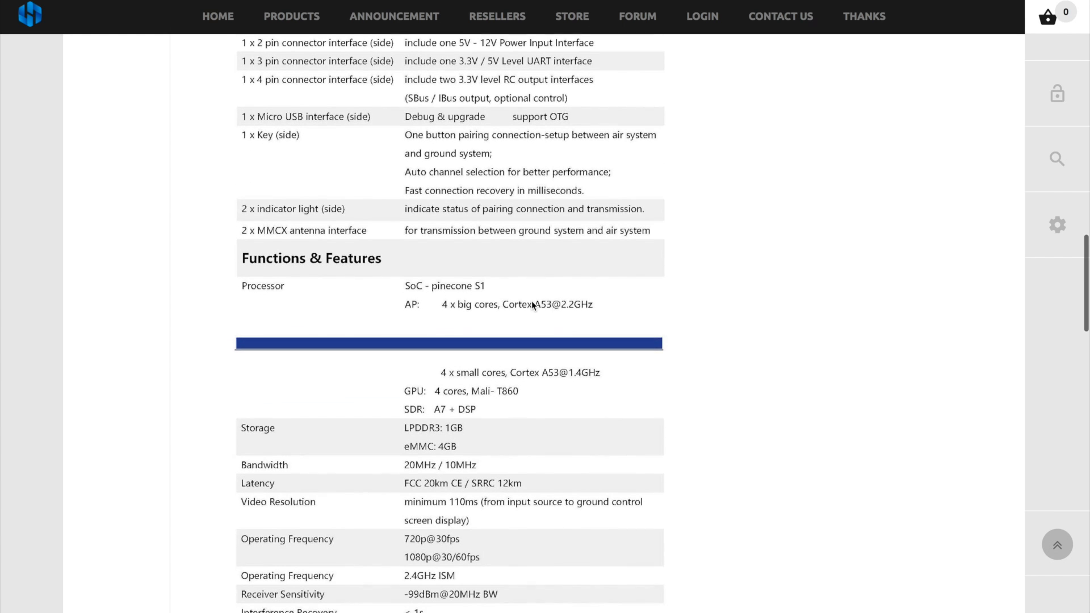
{"action": "scroll", "scroll_direction": "down", "scroll_amount": 3}
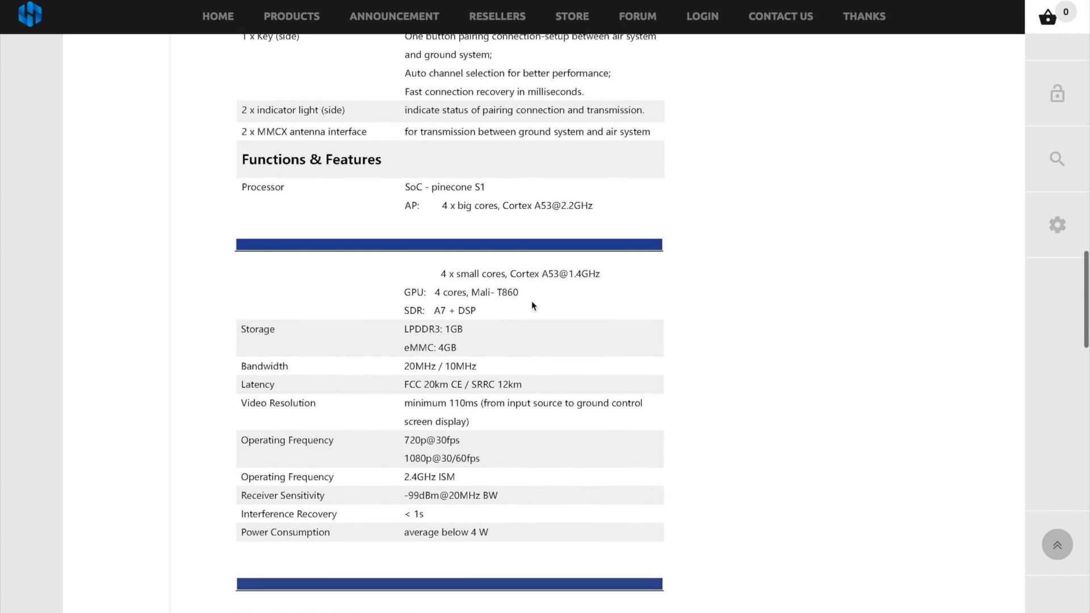
{"action": "scroll", "scroll_direction": "down", "scroll_amount": 3}
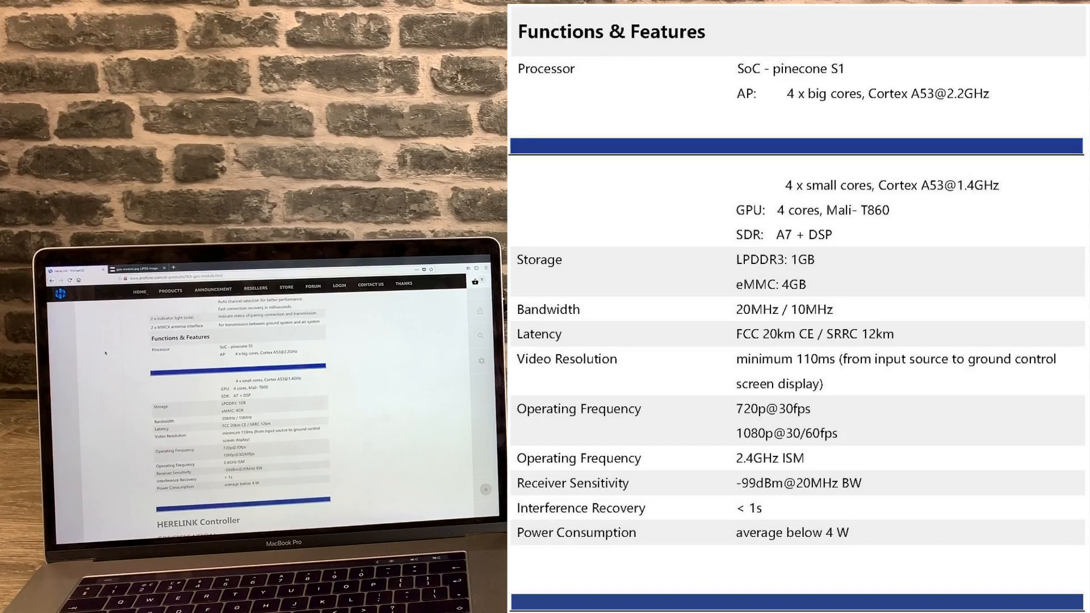
{"action": "scroll", "scroll_direction": "down", "scroll_amount": 3}
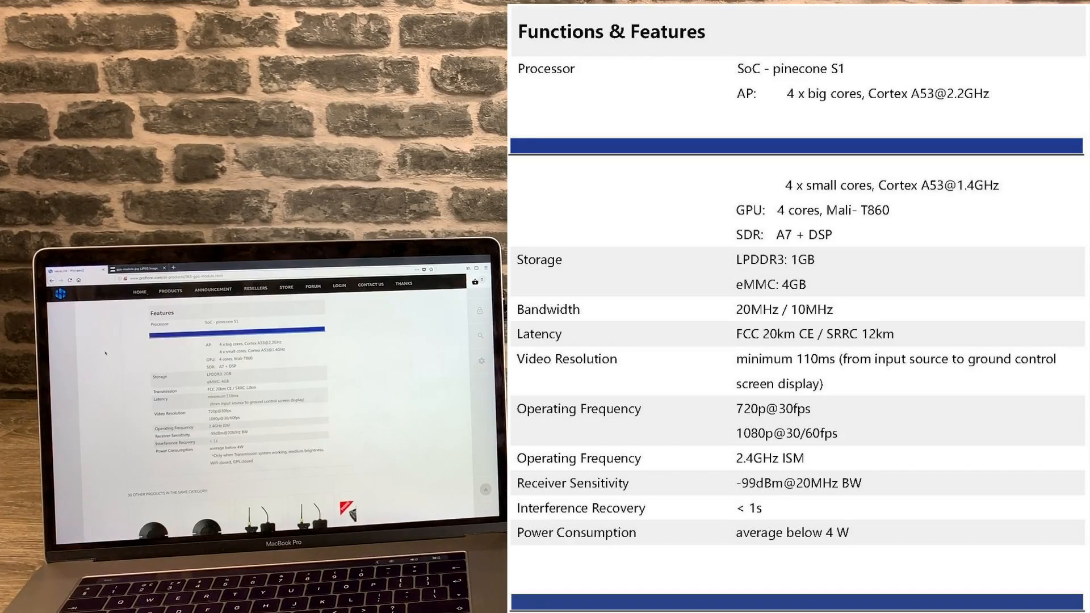